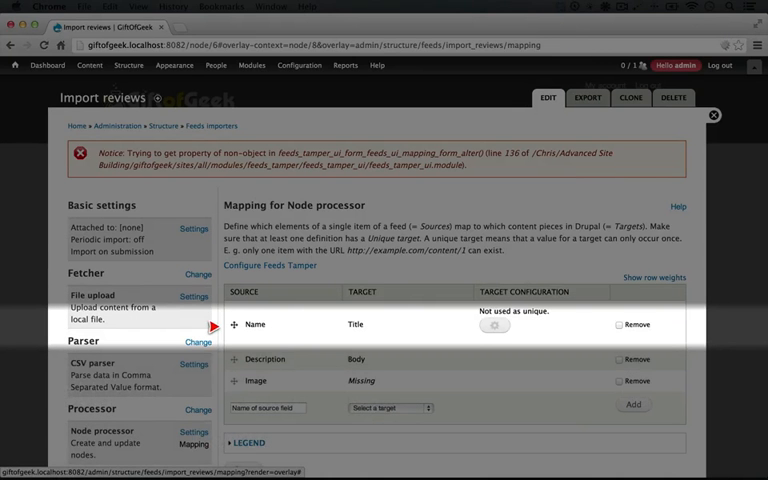
{"action": "mouse_move", "coordinate": [237, 324]}
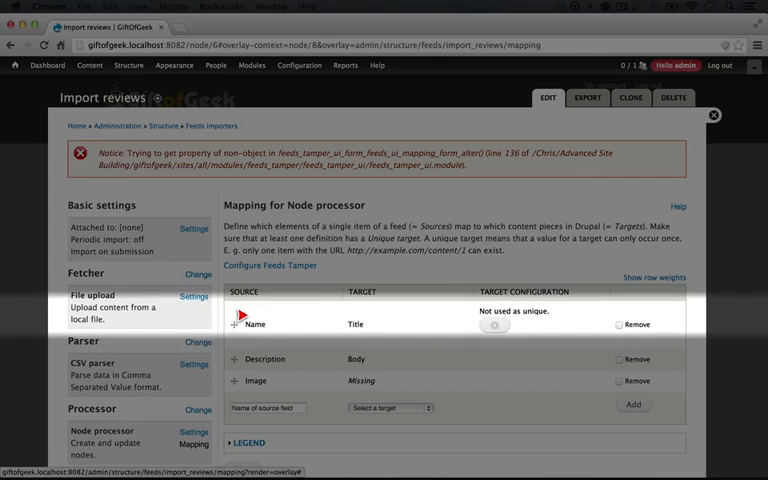
{"action": "mouse_move", "coordinate": [237, 325]}
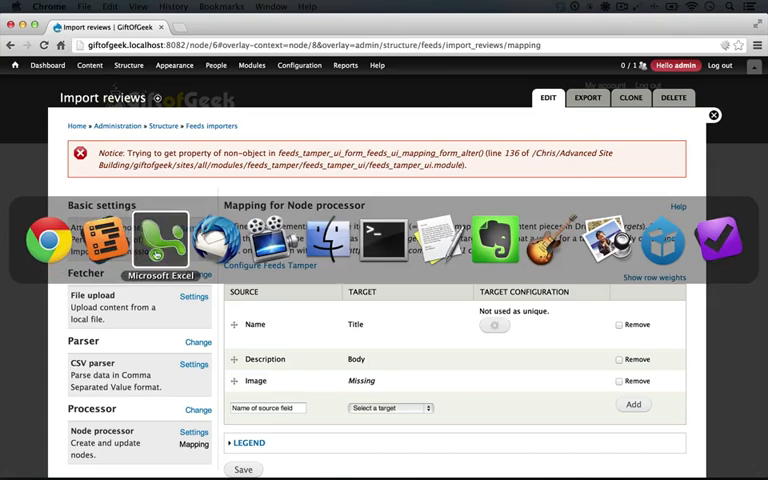
- Remove the Description and Image mappings and save, leaving Name to Title
{"action": "left_click", "coordinate": [157, 239]}
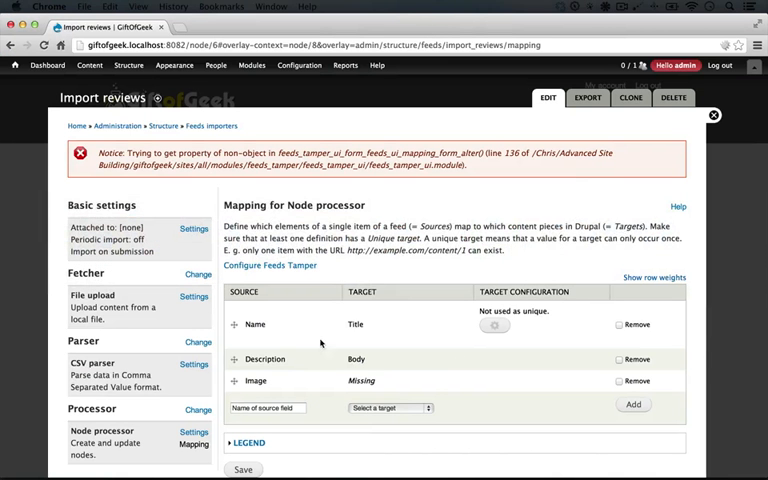
{"action": "left_click", "coordinate": [618, 359]}
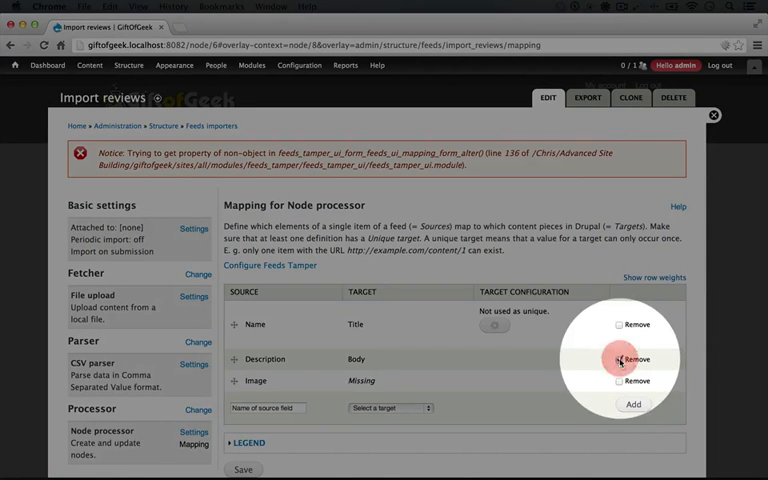
{"action": "left_click", "coordinate": [616, 359]}
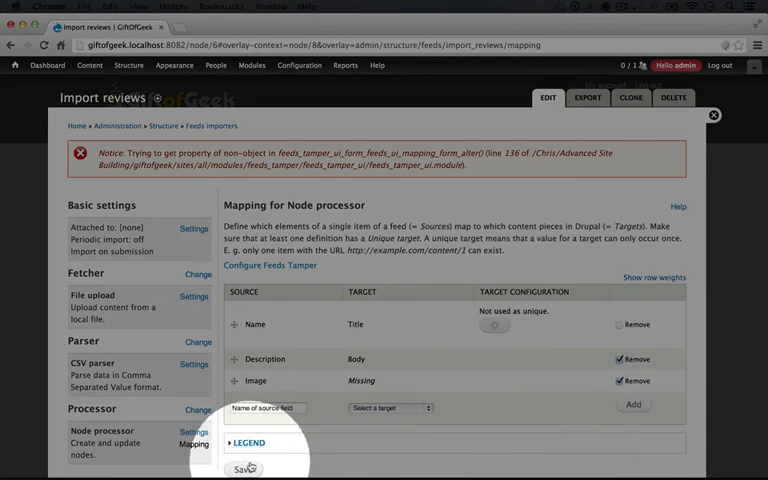
{"action": "left_click", "coordinate": [240, 462]}
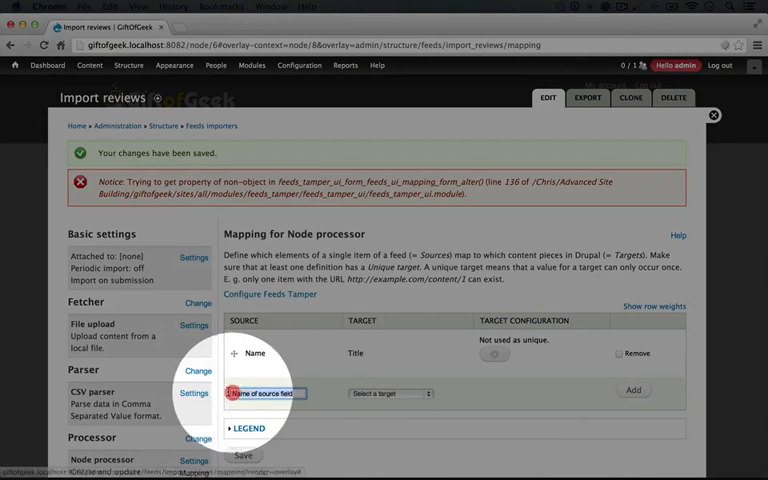
- Map the Review source field to the Body target
{"action": "type", "text": "r"}
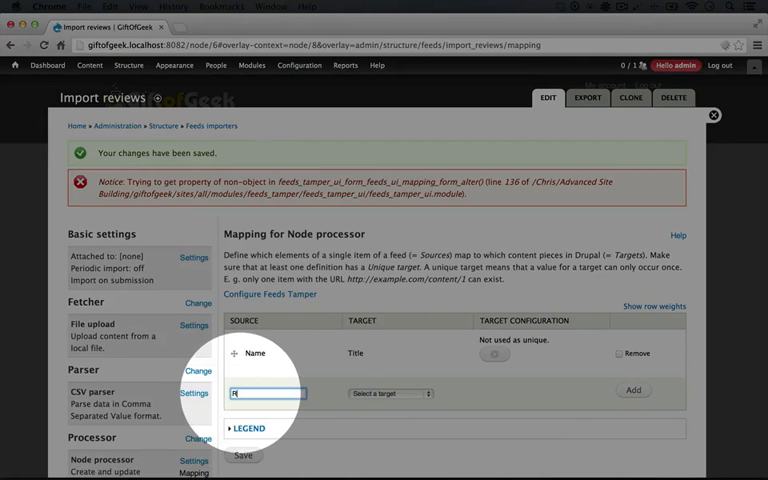
{"action": "type", "text": "eview"}
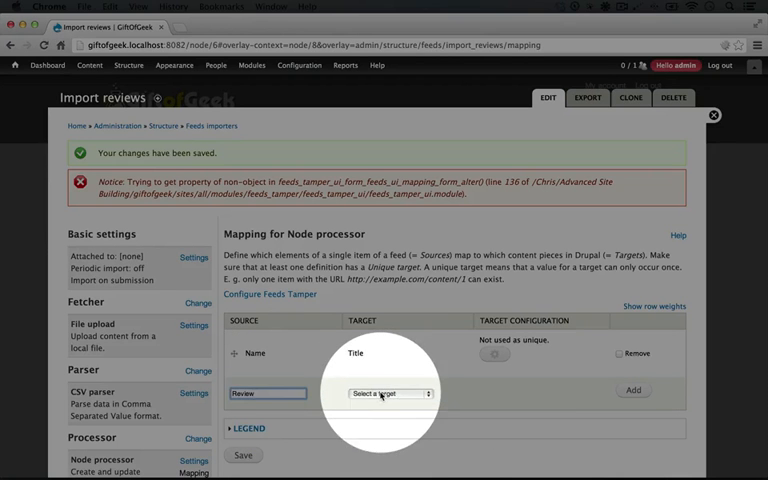
{"action": "left_click", "coordinate": [389, 391]}
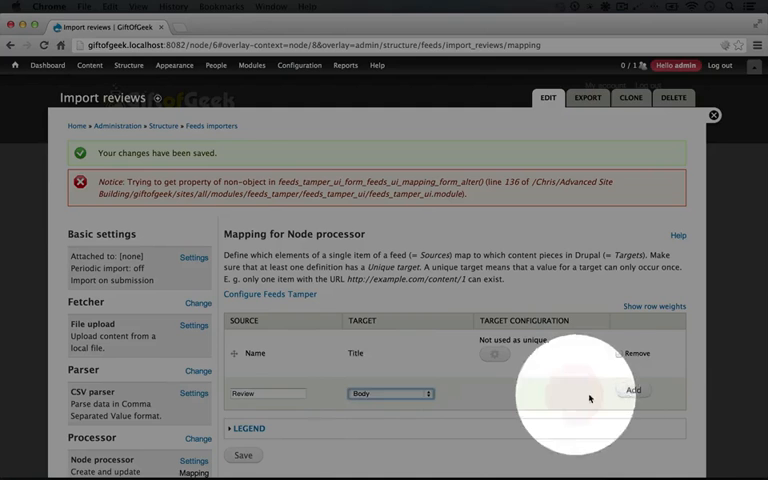
{"action": "left_click", "coordinate": [635, 389]}
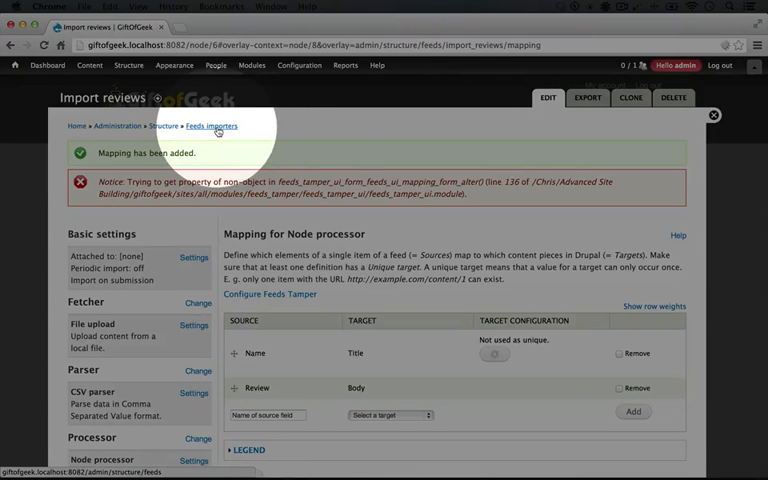
- From the Feeds importers list, open Tamper settings for Import reviews
{"action": "left_click", "coordinate": [211, 126]}
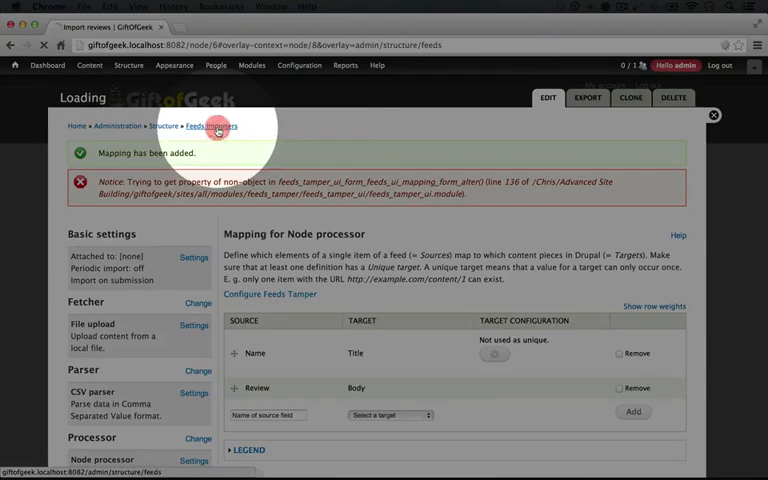
{"action": "left_click", "coordinate": [212, 126]}
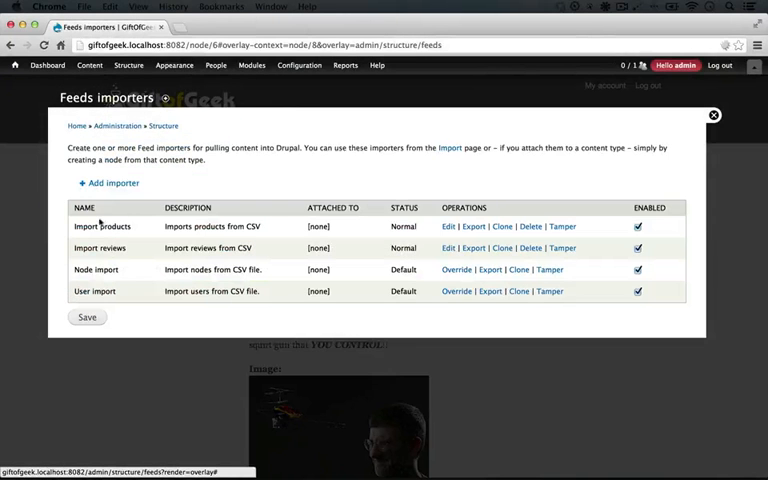
{"action": "mouse_move", "coordinate": [320, 247]}
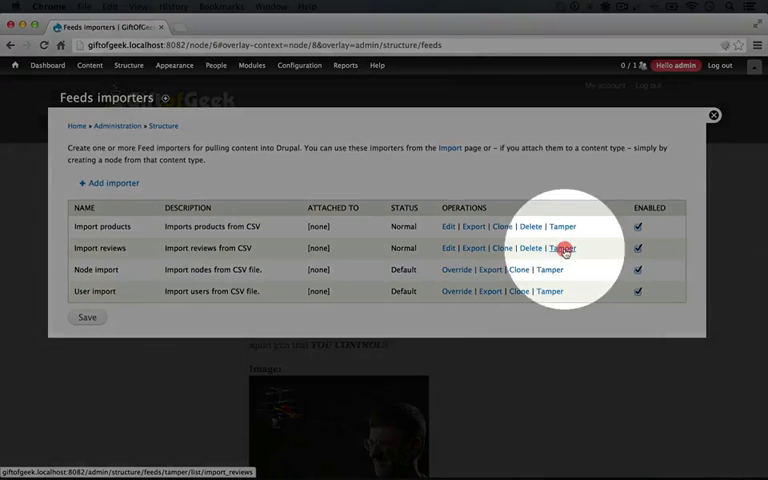
{"action": "left_click", "coordinate": [569, 248]}
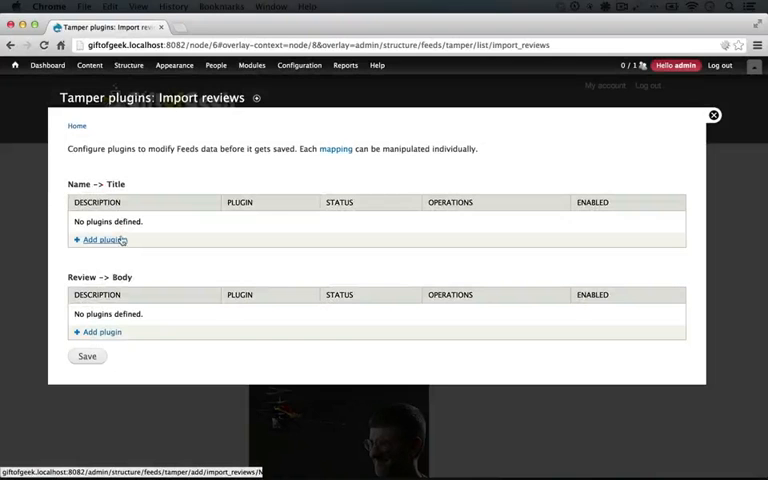
- Add a Rewrite plugin to Name → Title with pattern Review of "[Name]"
{"action": "left_click", "coordinate": [97, 239]}
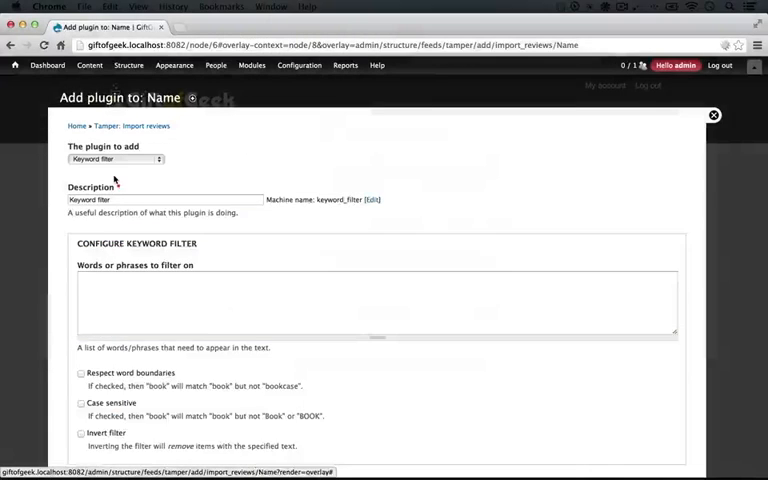
{"action": "left_click", "coordinate": [118, 159]}
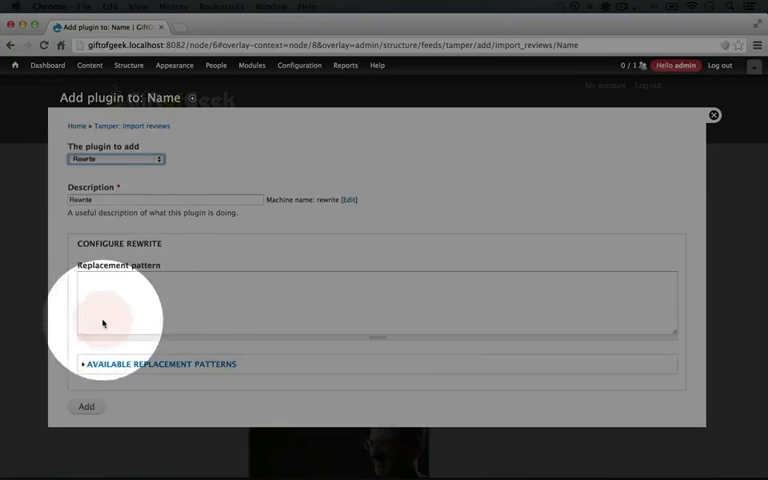
{"action": "left_click", "coordinate": [160, 364]}
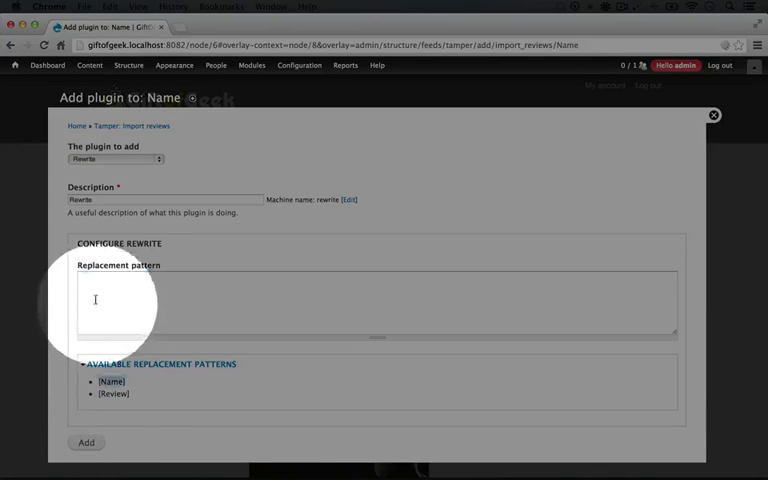
{"action": "type", "text": "[Name]"}
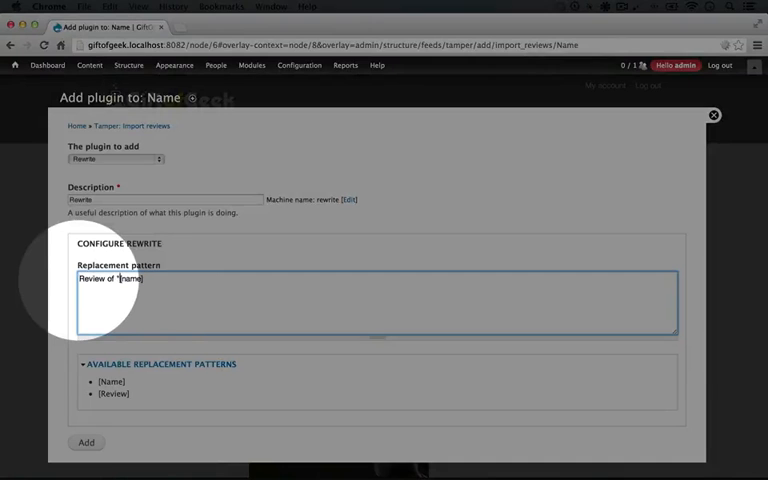
{"action": "mouse_move", "coordinate": [148, 279]}
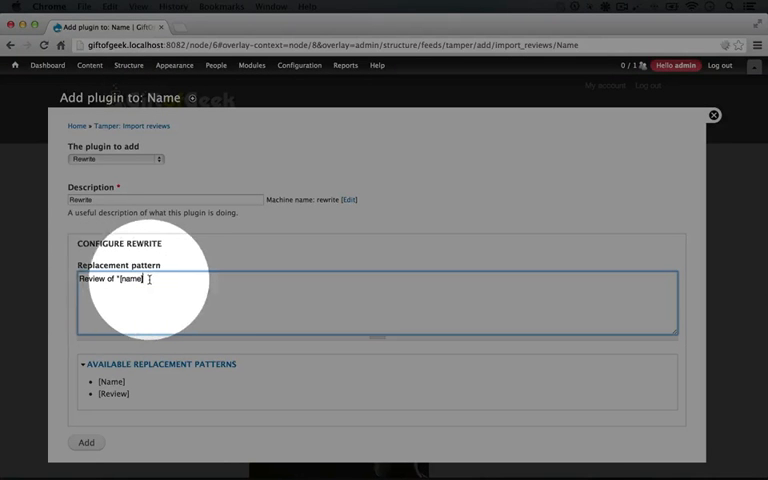
{"action": "type", "text": "*"}
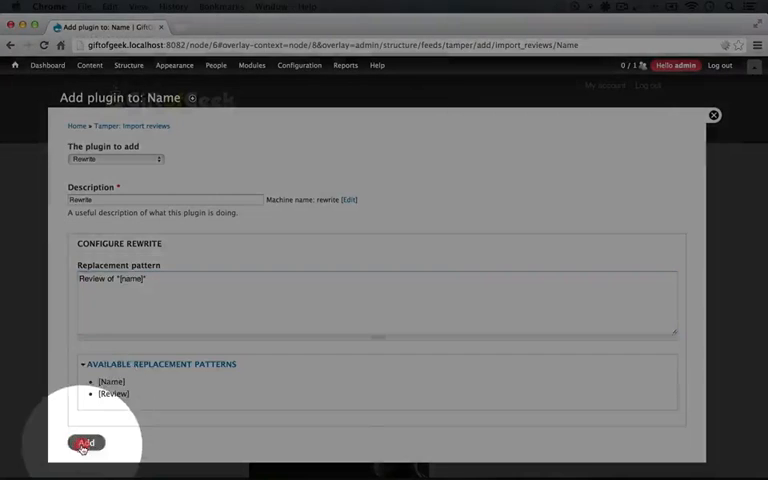
{"action": "left_click", "coordinate": [84, 444]}
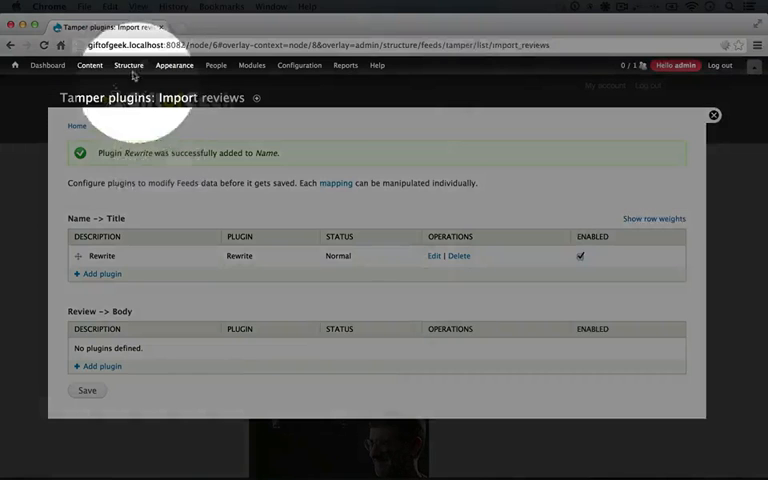
- Navigate via Structure > Feeds importers > Import to the Import reviews form
{"action": "left_click", "coordinate": [135, 67]}
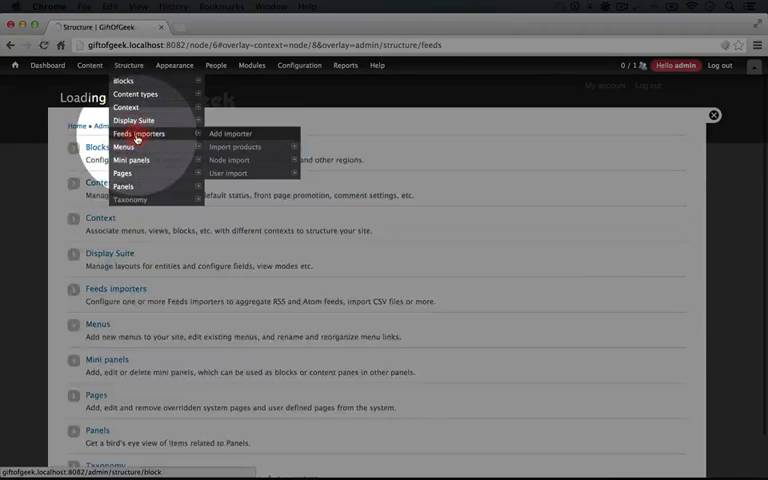
{"action": "left_click", "coordinate": [140, 133]}
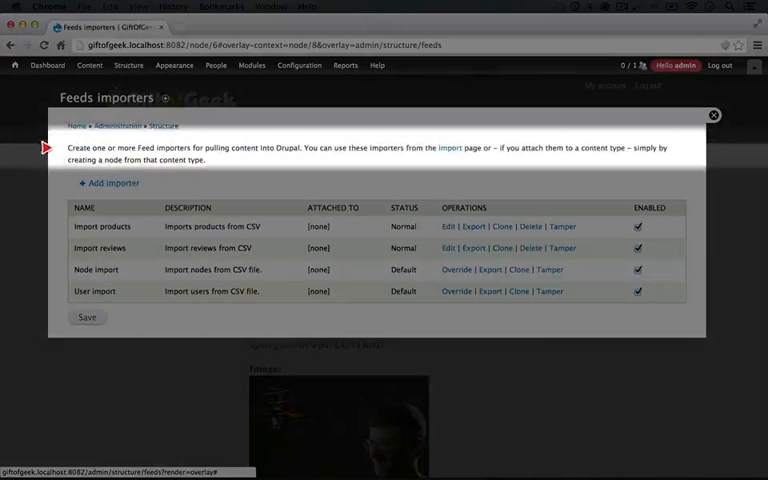
{"action": "mouse_move", "coordinate": [449, 148]}
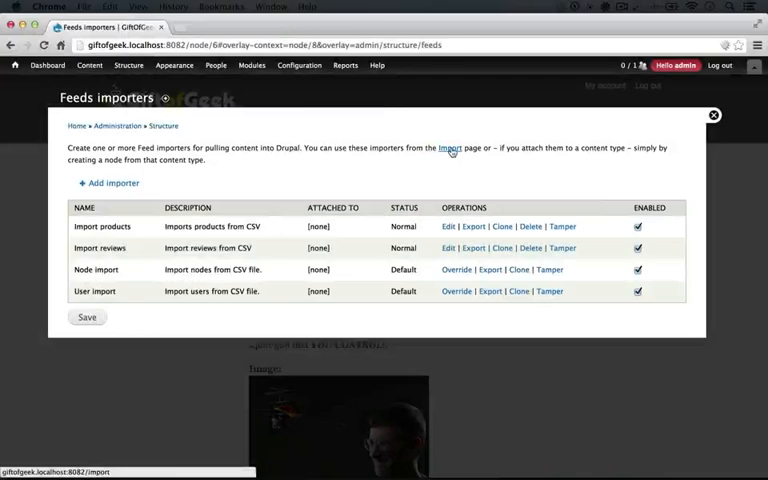
{"action": "left_click", "coordinate": [450, 148]}
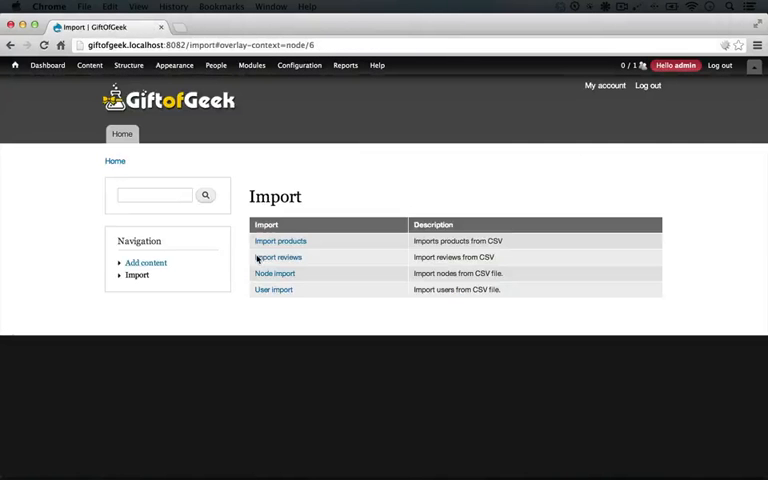
{"action": "left_click", "coordinate": [278, 257]}
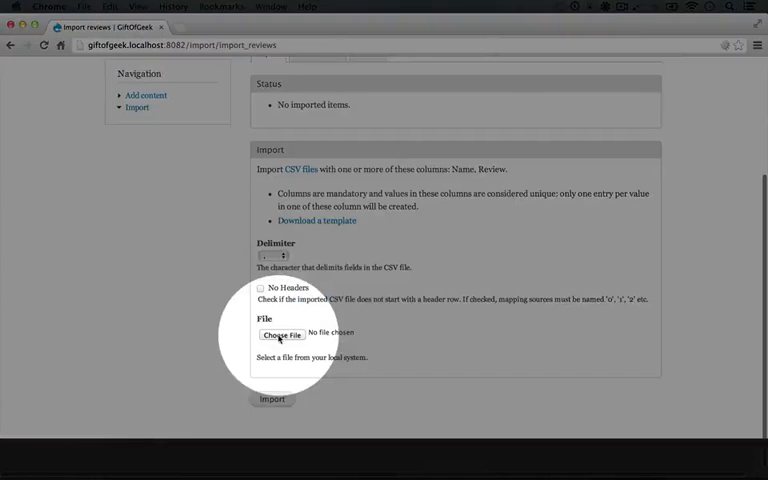
- Upload reviews-to-import.csv and run the import
{"action": "left_click", "coordinate": [282, 334]}
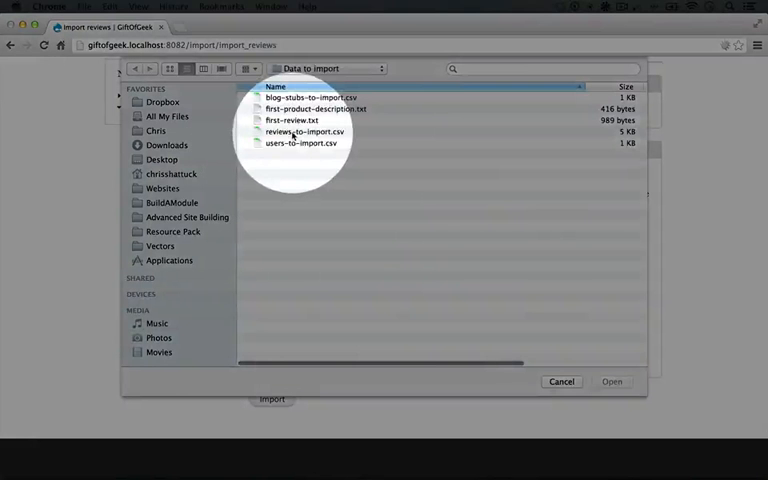
{"action": "left_click", "coordinate": [615, 381]}
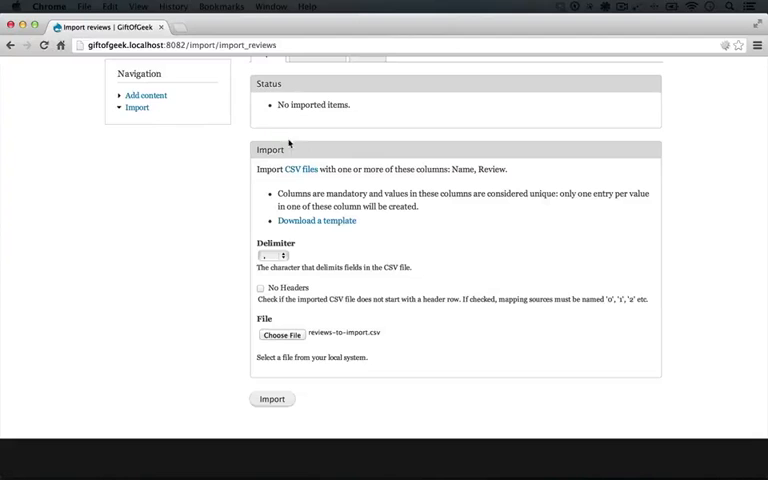
{"action": "left_click", "coordinate": [275, 398]}
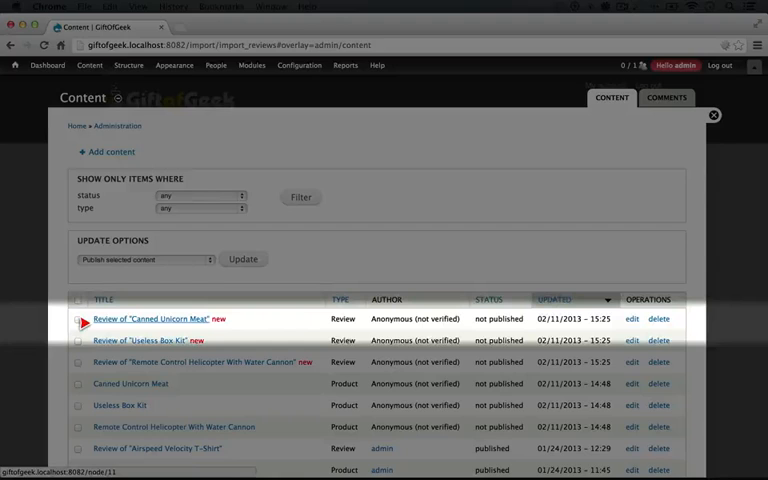
- Open the Review of "Canned Unicorn Meat" node from the Content list
{"action": "left_click", "coordinate": [149, 324]}
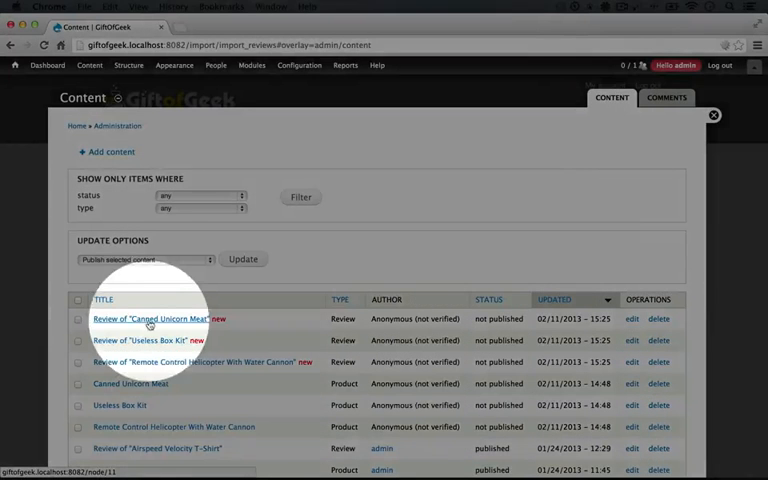
{"action": "left_click", "coordinate": [148, 318]}
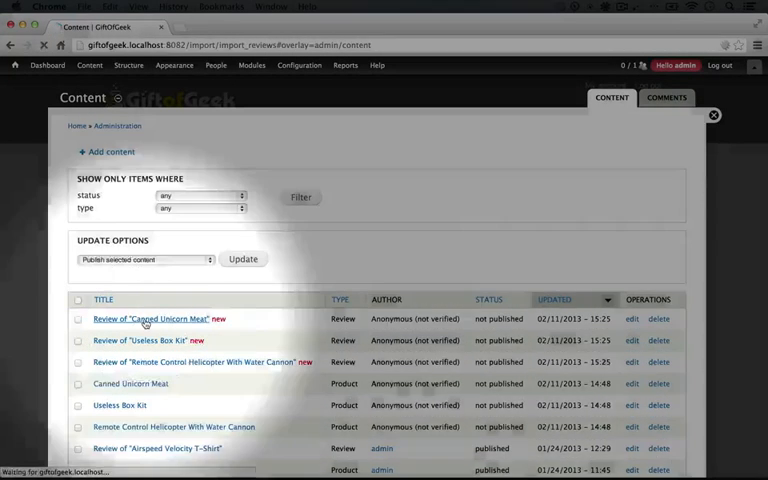
{"action": "left_click", "coordinate": [150, 319]}
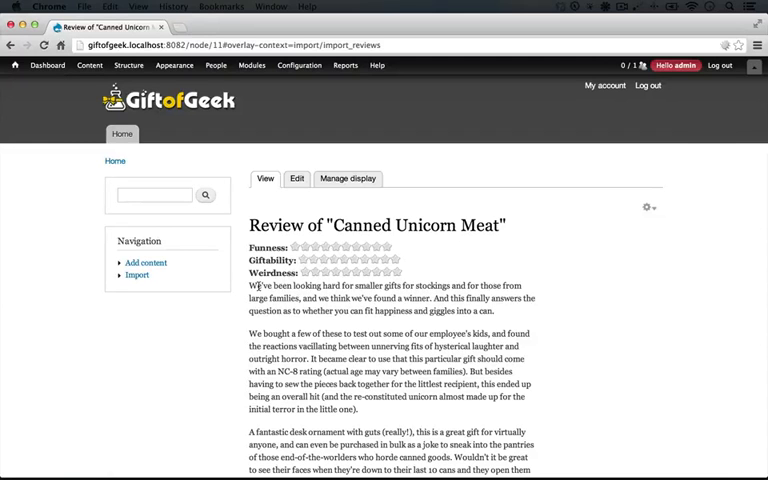
{"action": "mouse_move", "coordinate": [705, 324]}
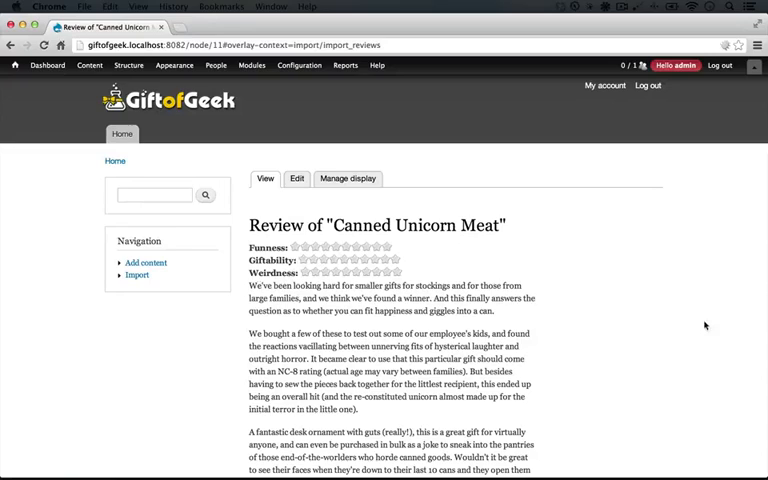